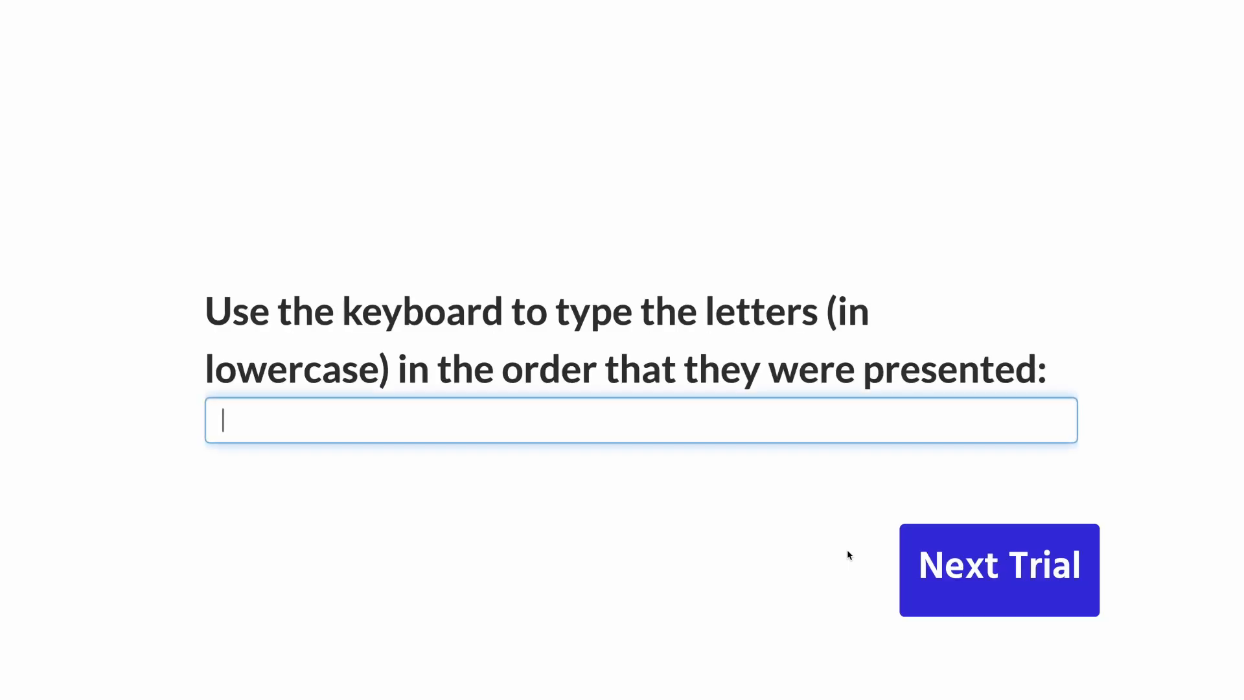
Submit the recalled letters 'iq', then end the task at the 8 out of 10 score screen.
text(iqvj)
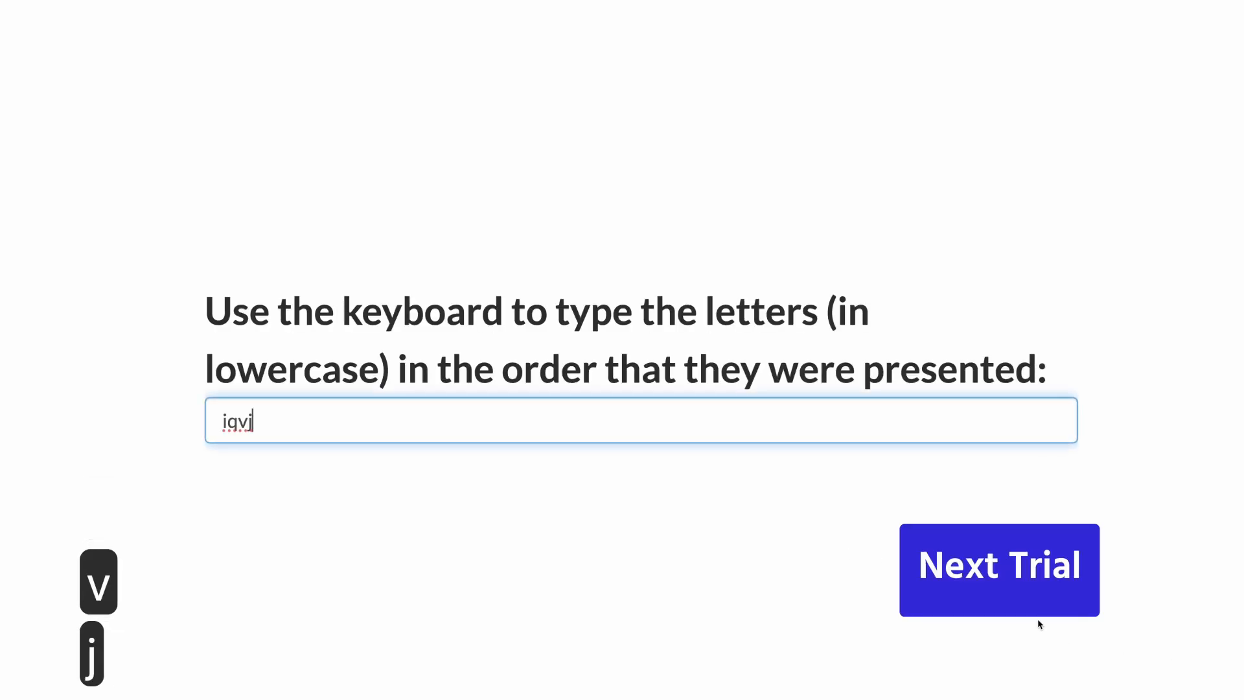
click(999, 569)
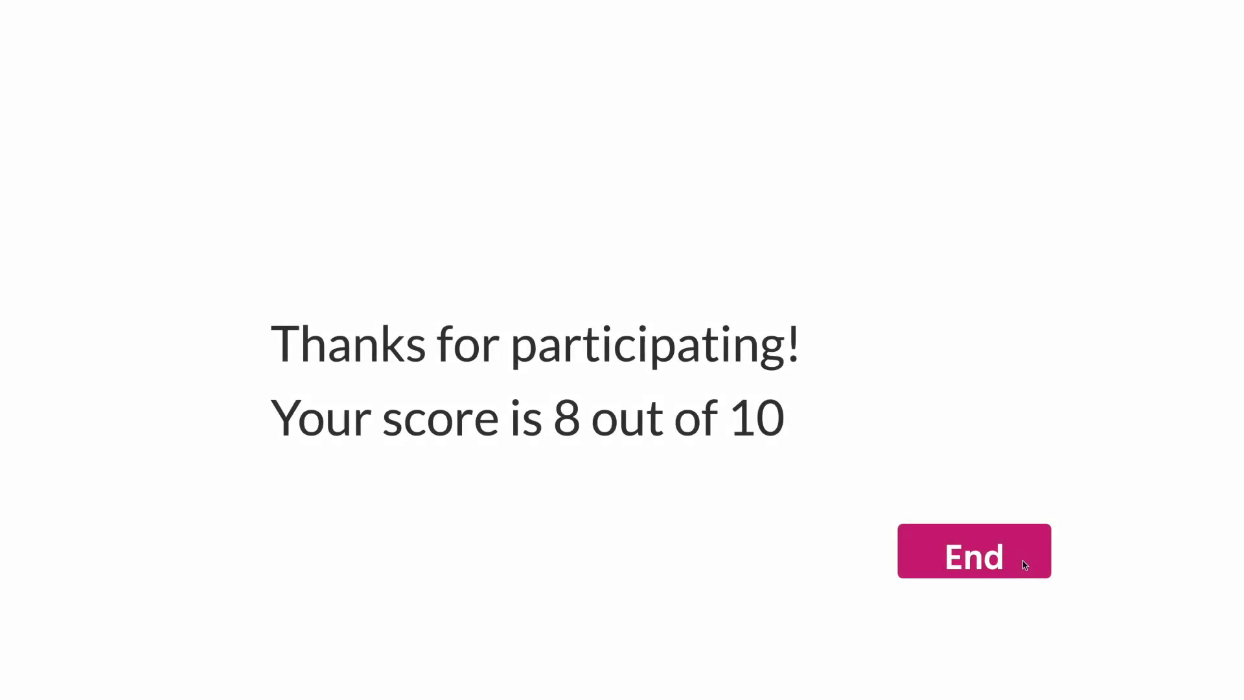
click(975, 550)
text(s)
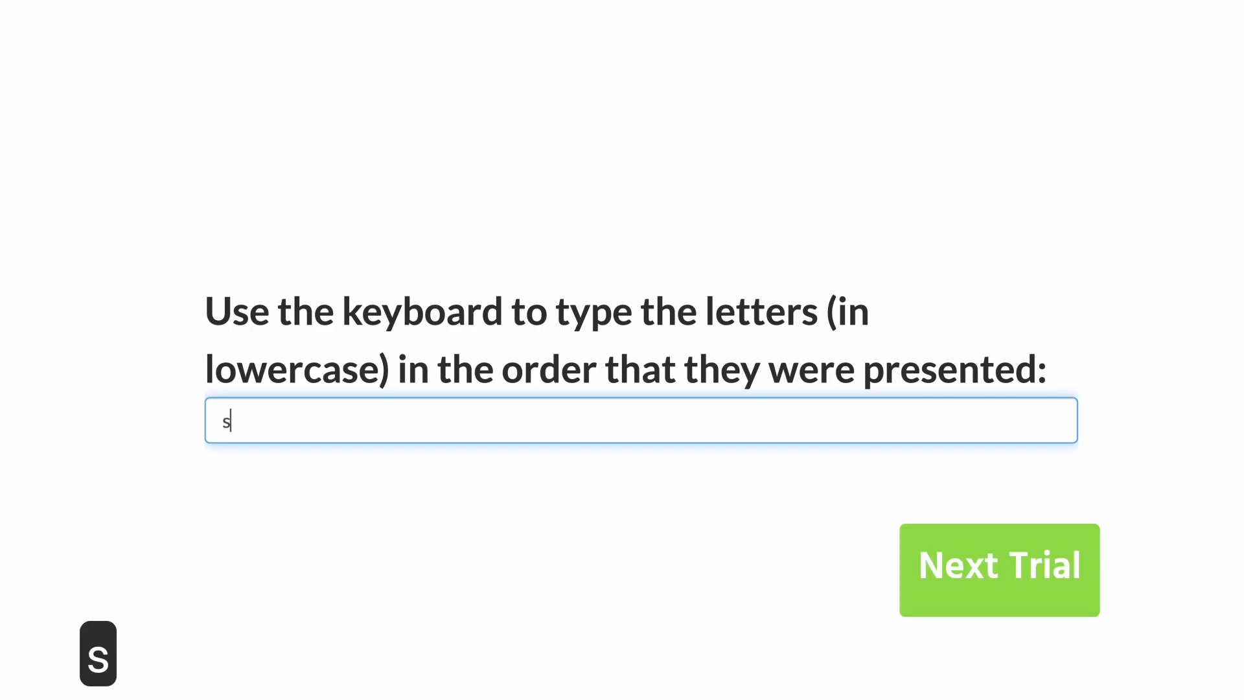
Download the session's trial data and save the zip into Downloads.
text(ykg)
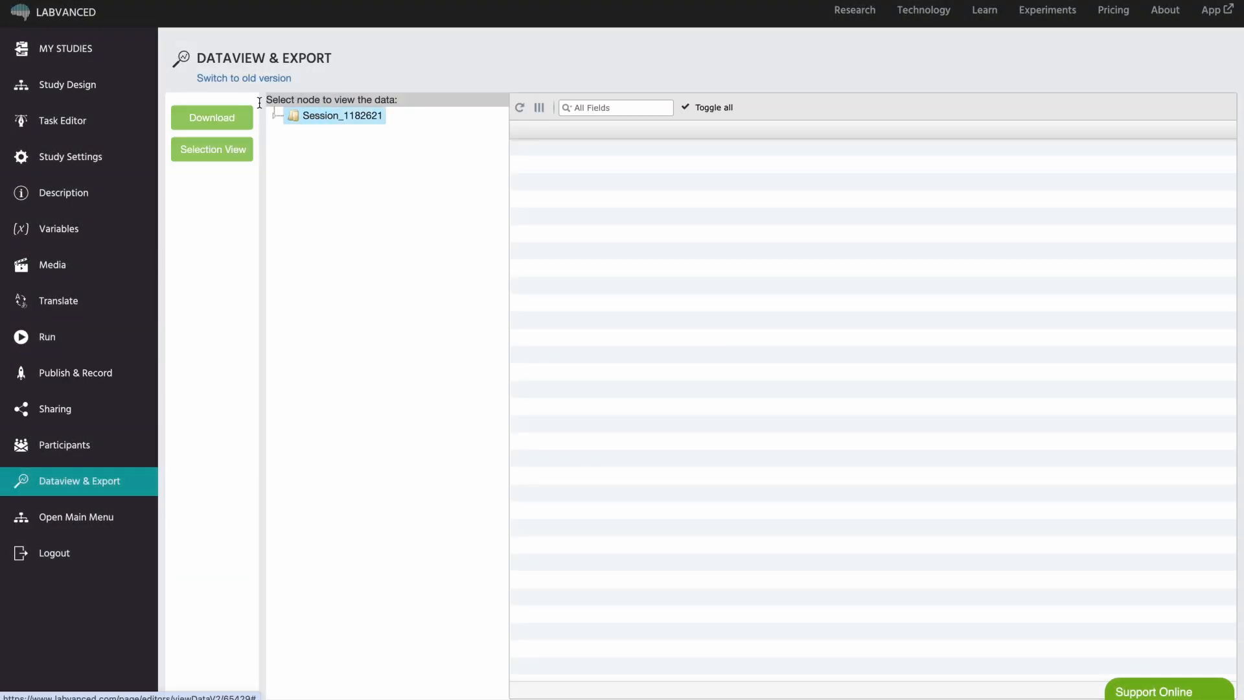
click(212, 118)
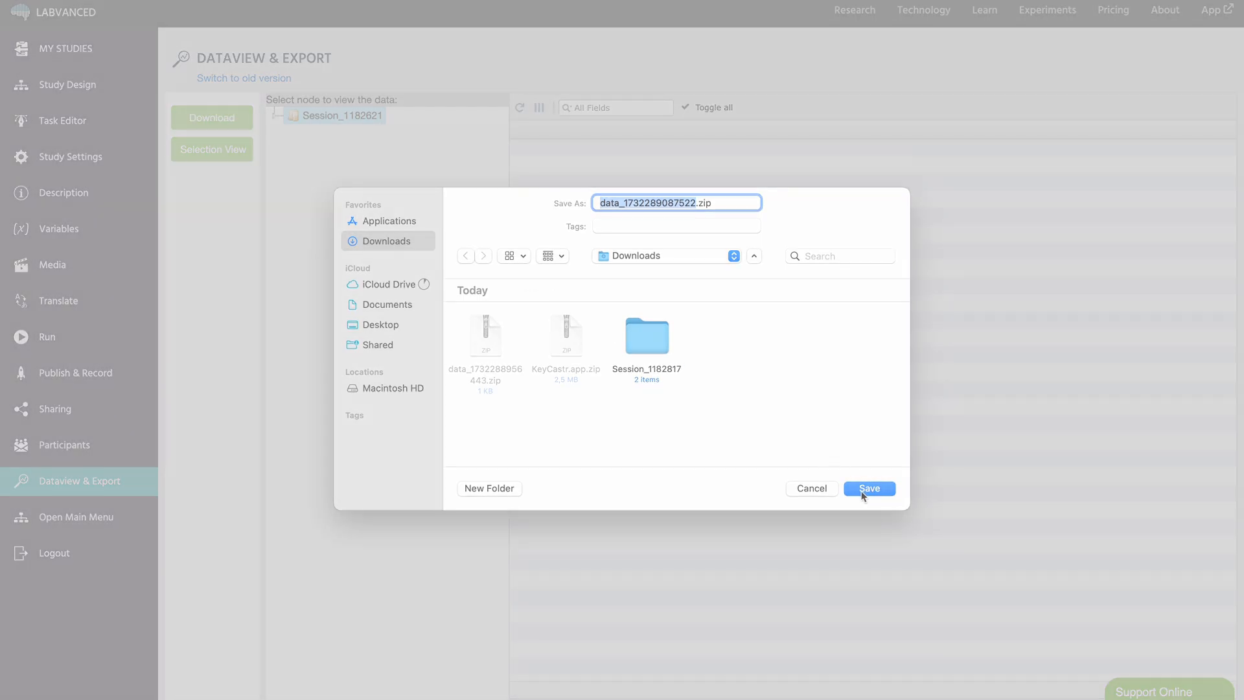
click(868, 489)
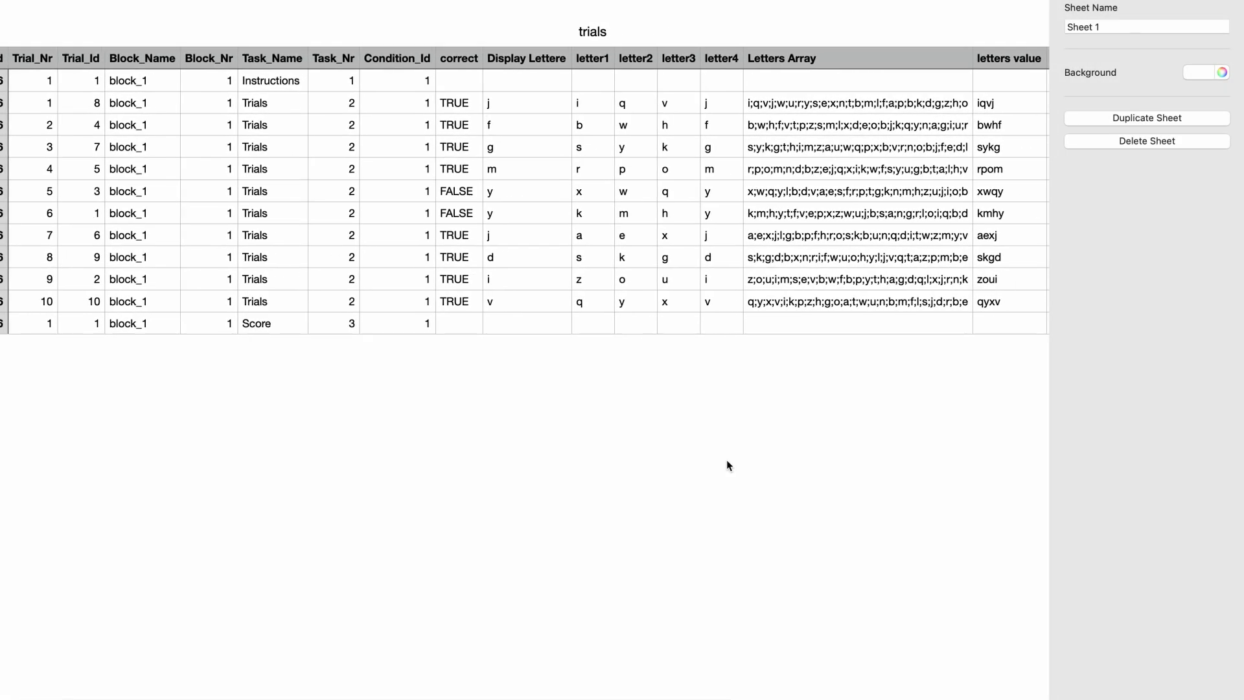
scroll(right, 3)
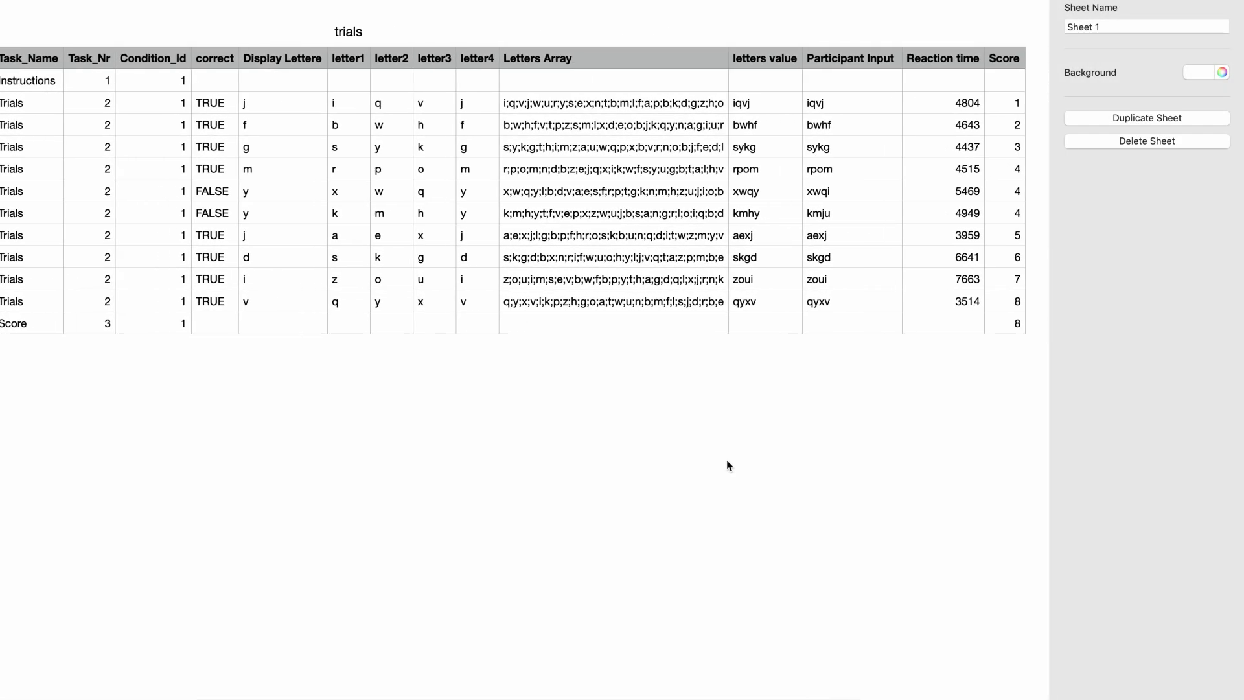